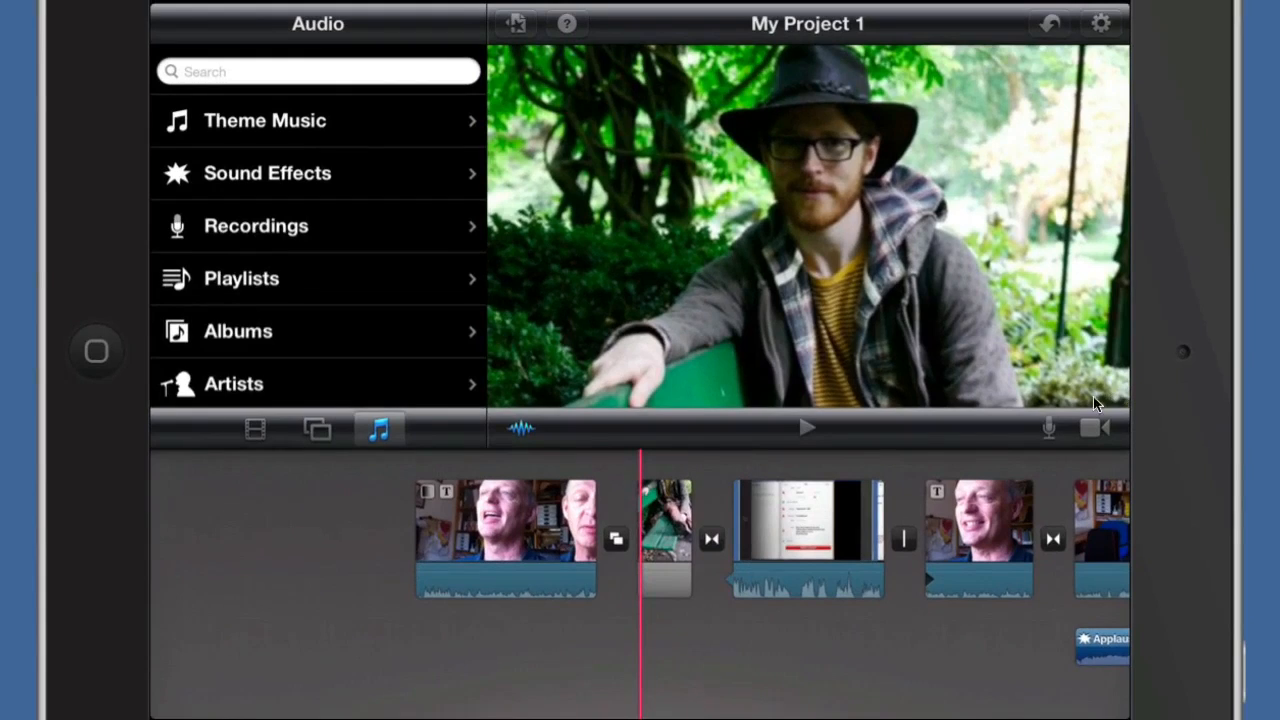
mouse_move(1050, 440)
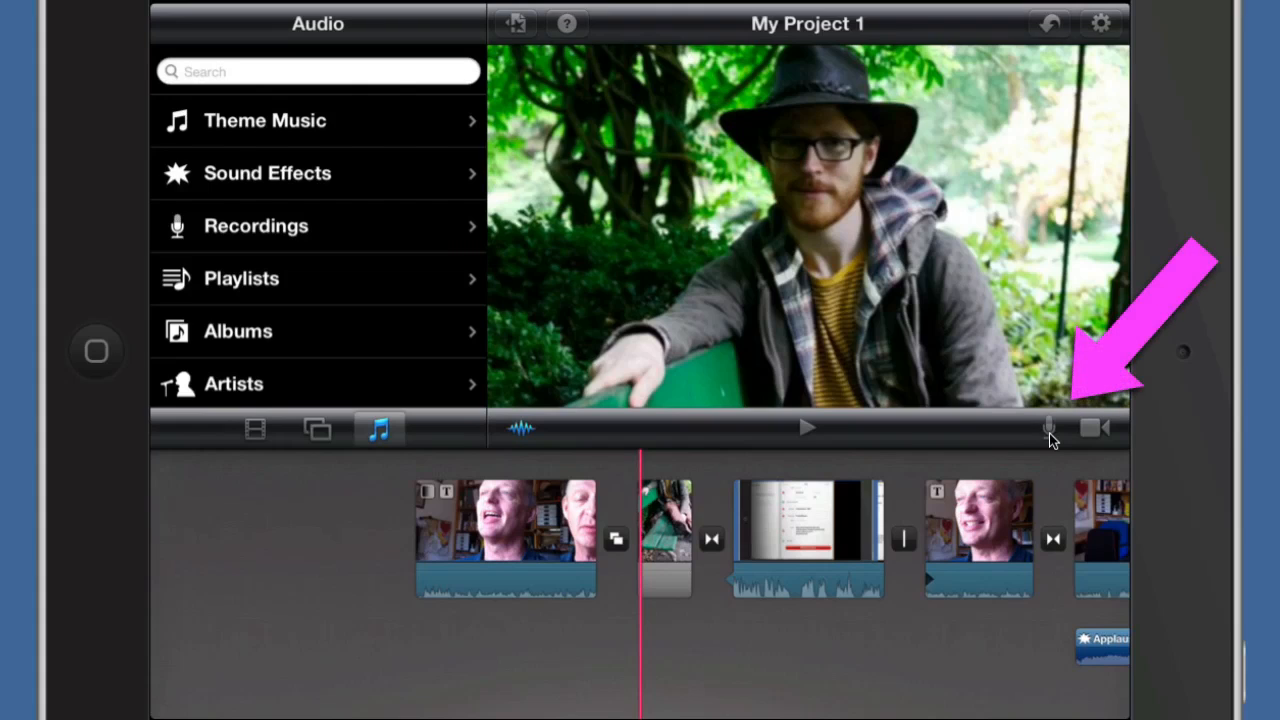
Open the voiceover Ready to Record panel at the playhead over the garden clip.
left_click(1049, 428)
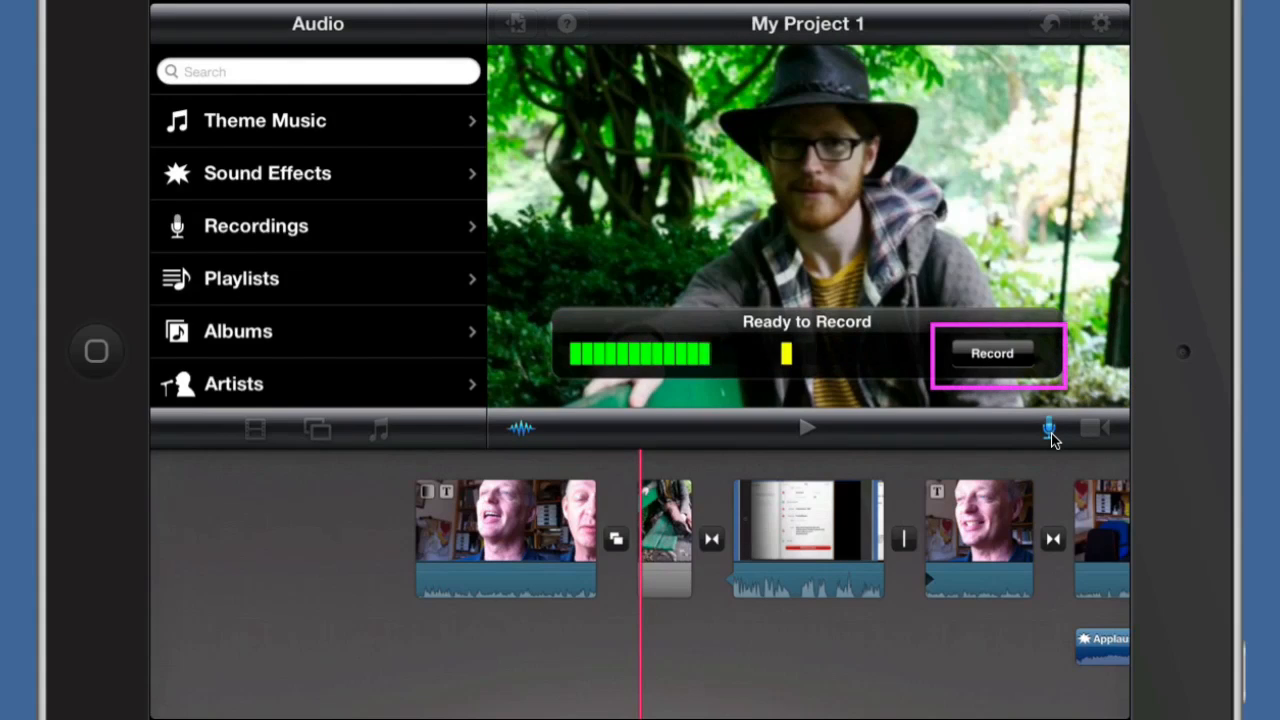
Record a voiceover, review the take, then retake it as Recording 2.
left_click(991, 353)
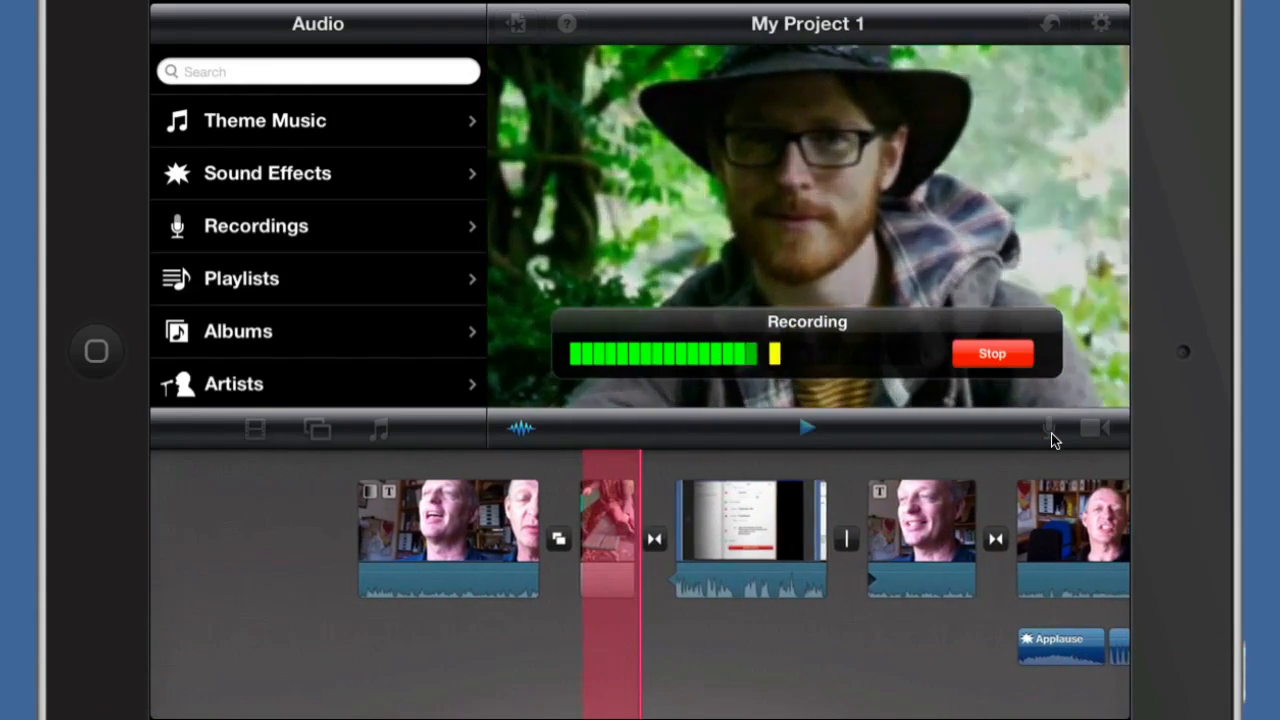
left_click(991, 353)
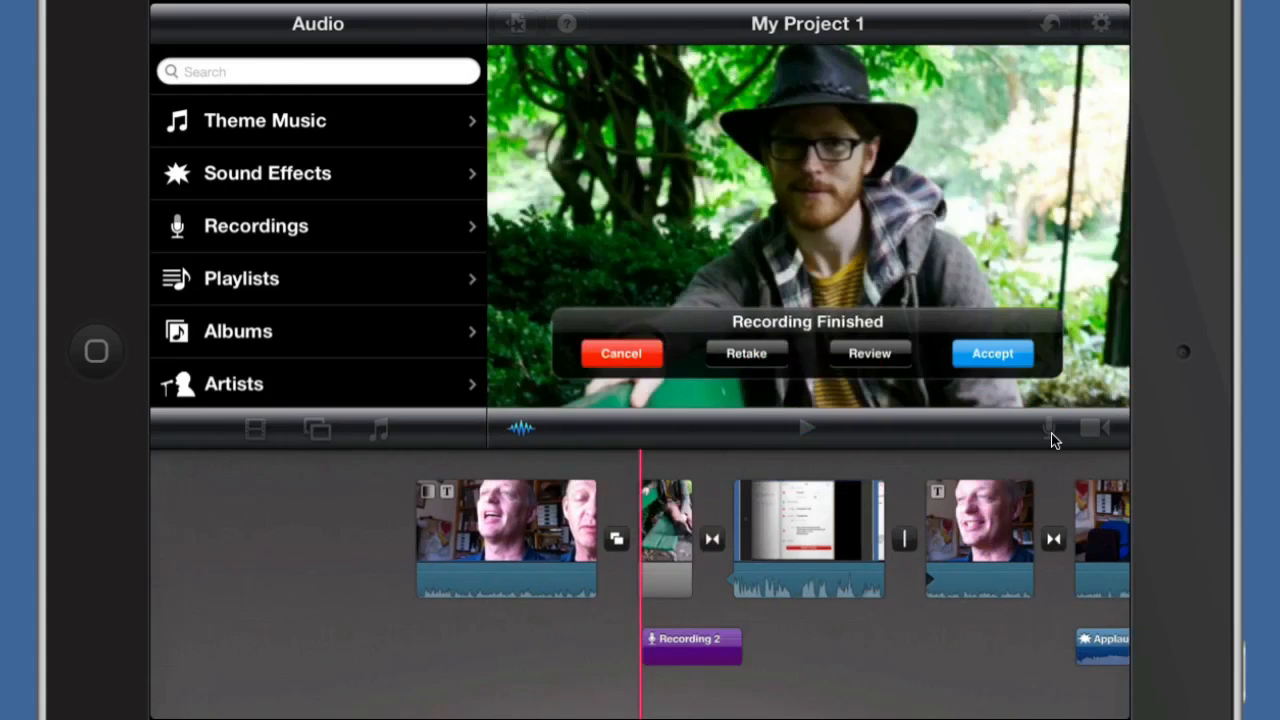
left_click(869, 353)
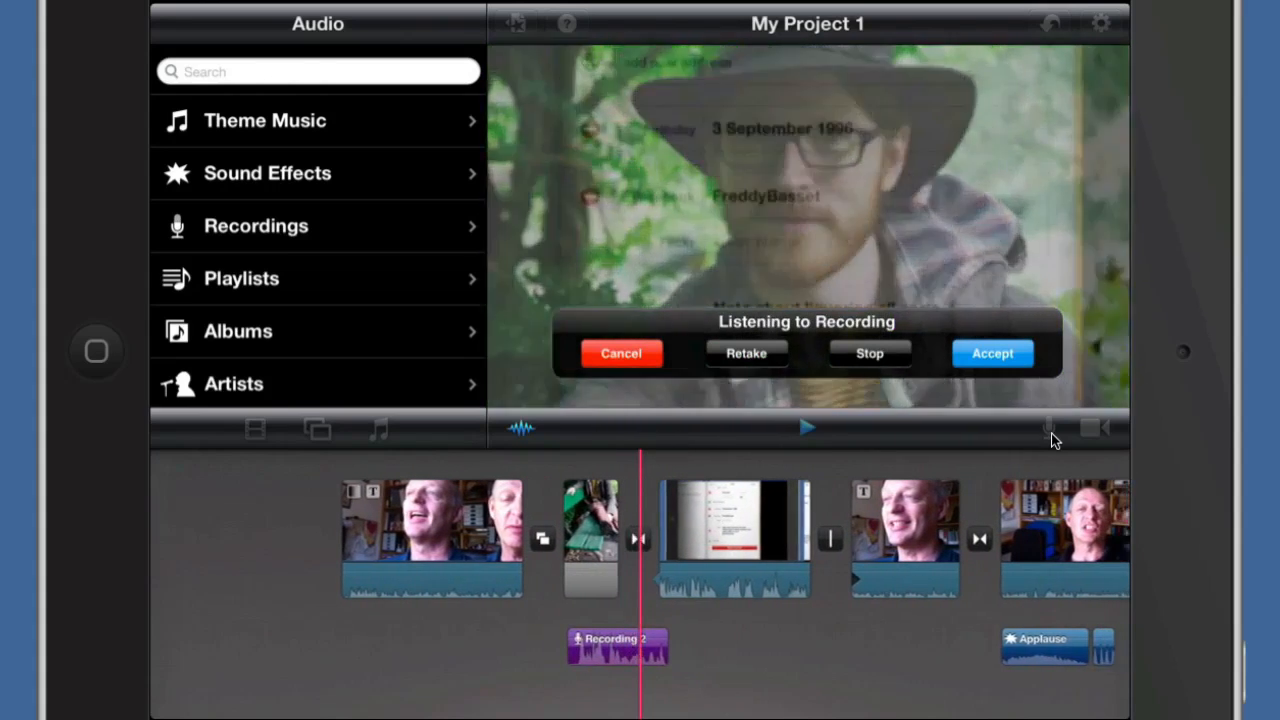
left_click(869, 353)
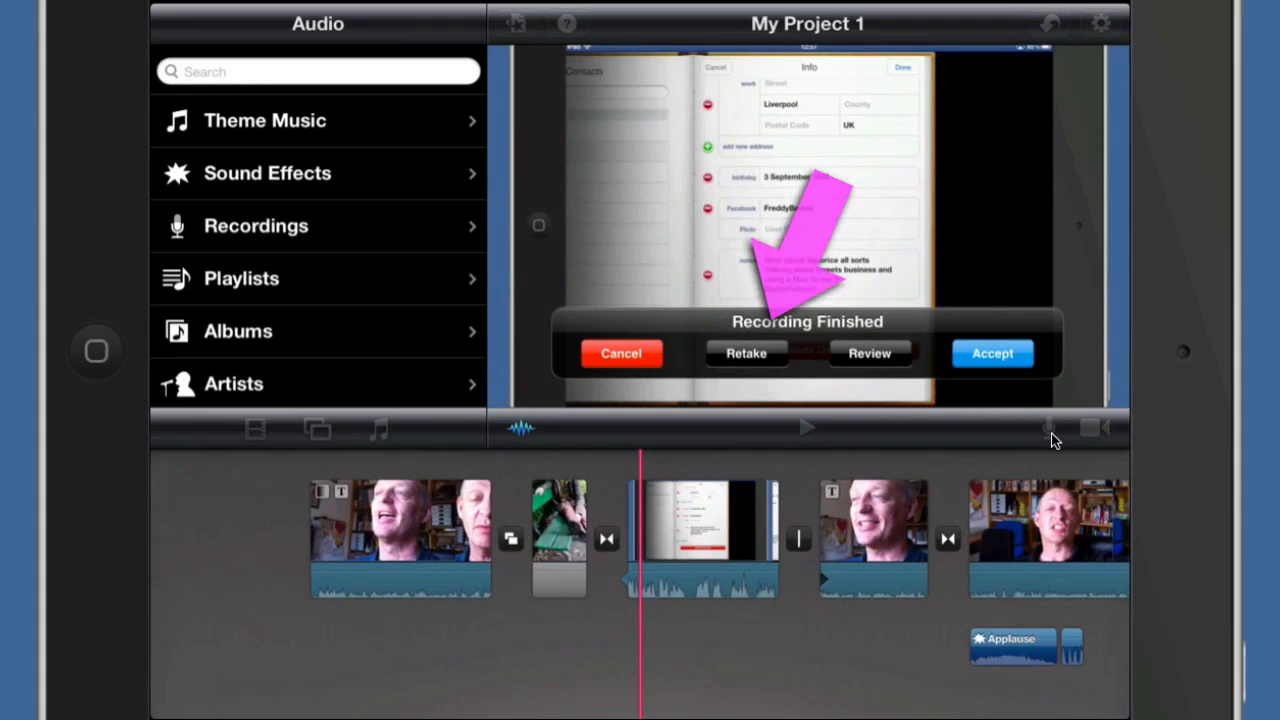
left_click(745, 353)
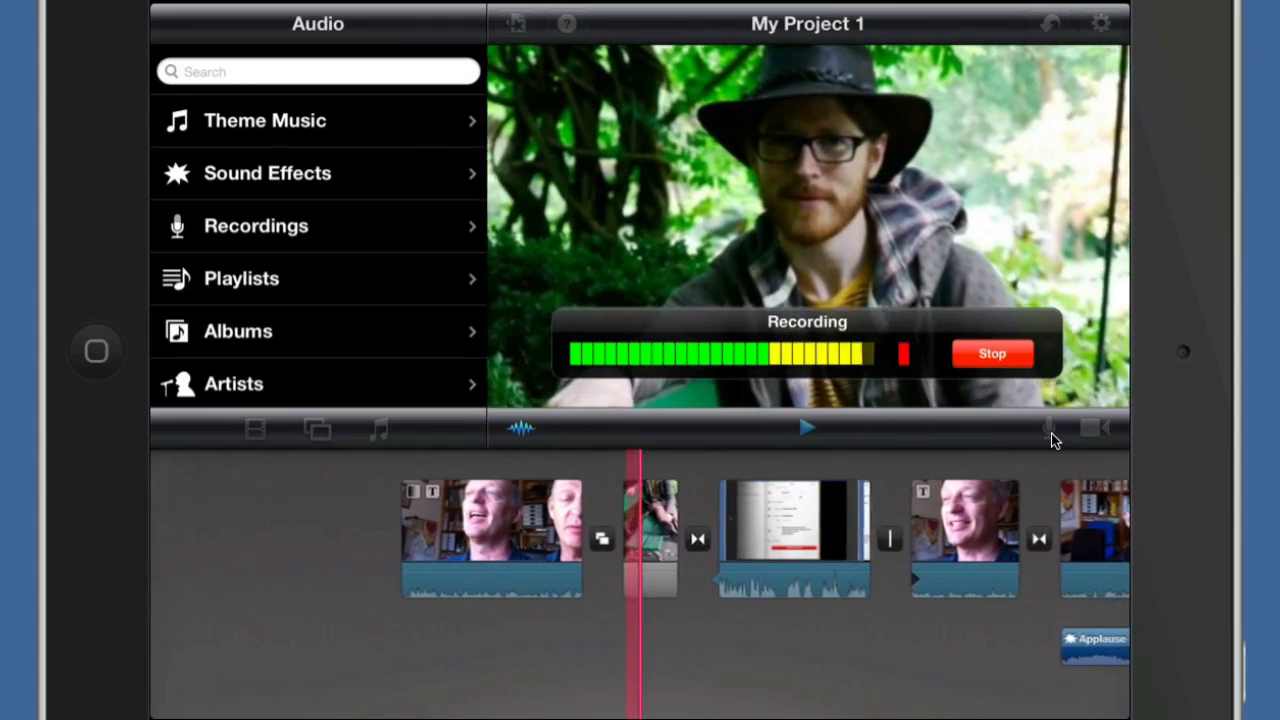
left_click(991, 353)
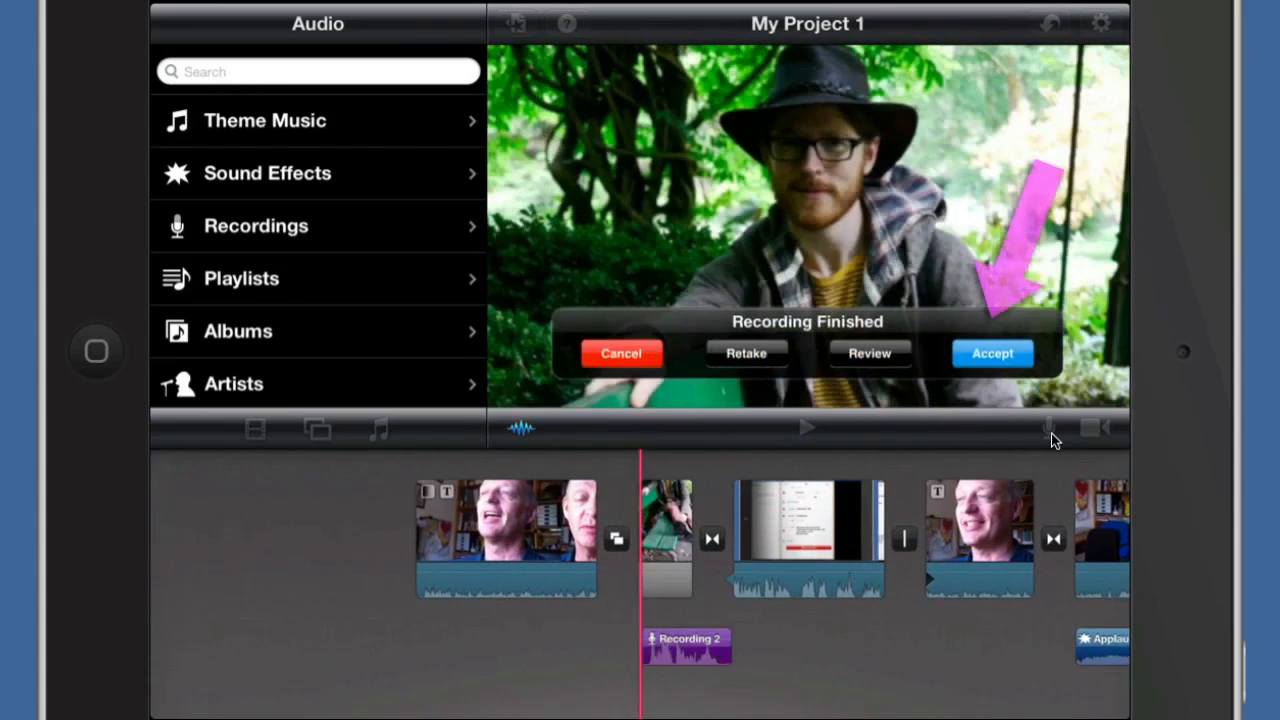
Accept Recording 2 and nudge the purple voiceover clip slightly left on the timeline.
left_click(991, 353)
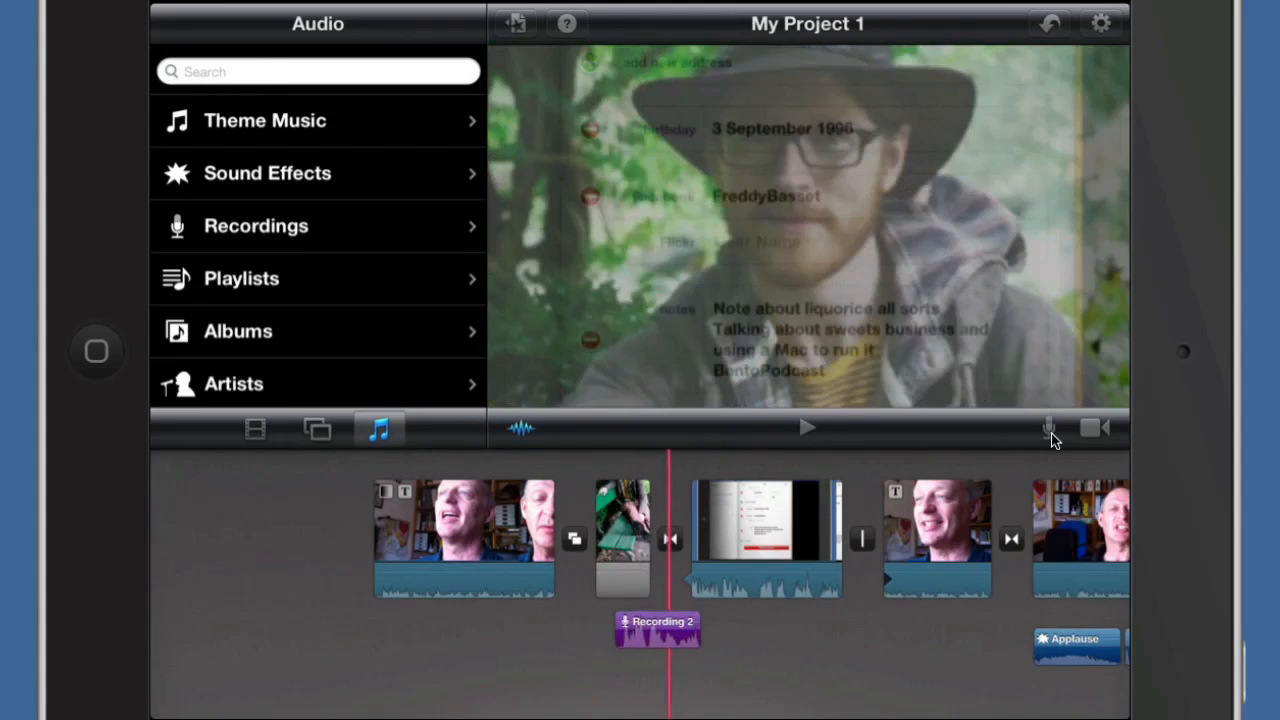
left_click_drag(658, 631, 610, 631)
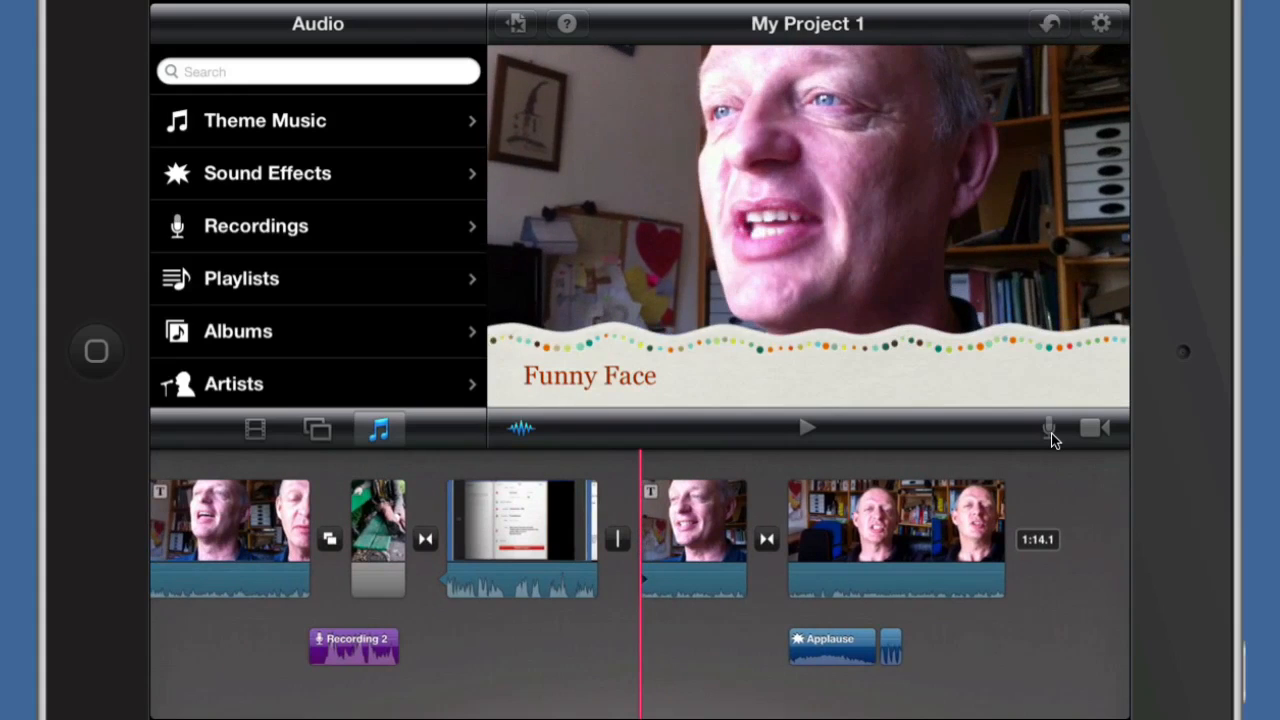
Add Booing Crowd and a second short sound effect beneath the Funny Face clip.
left_click(267, 172)
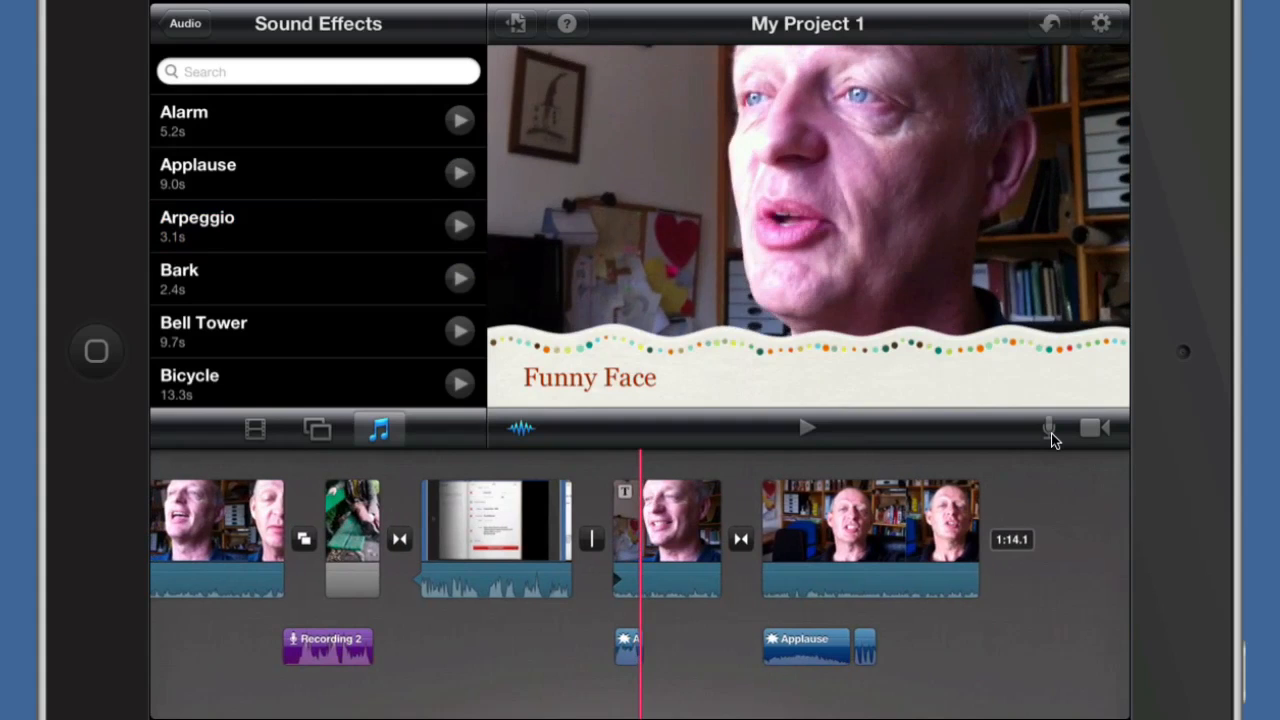
scroll("down", 3)
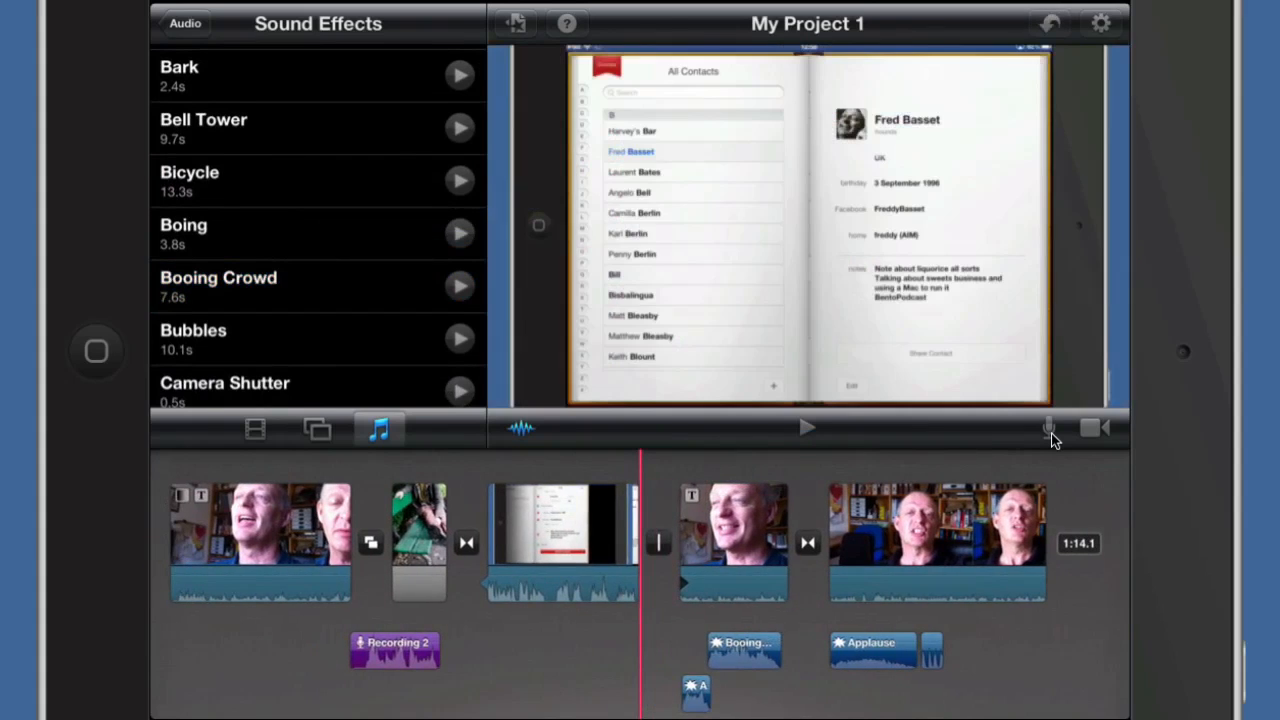
left_click(807, 428)
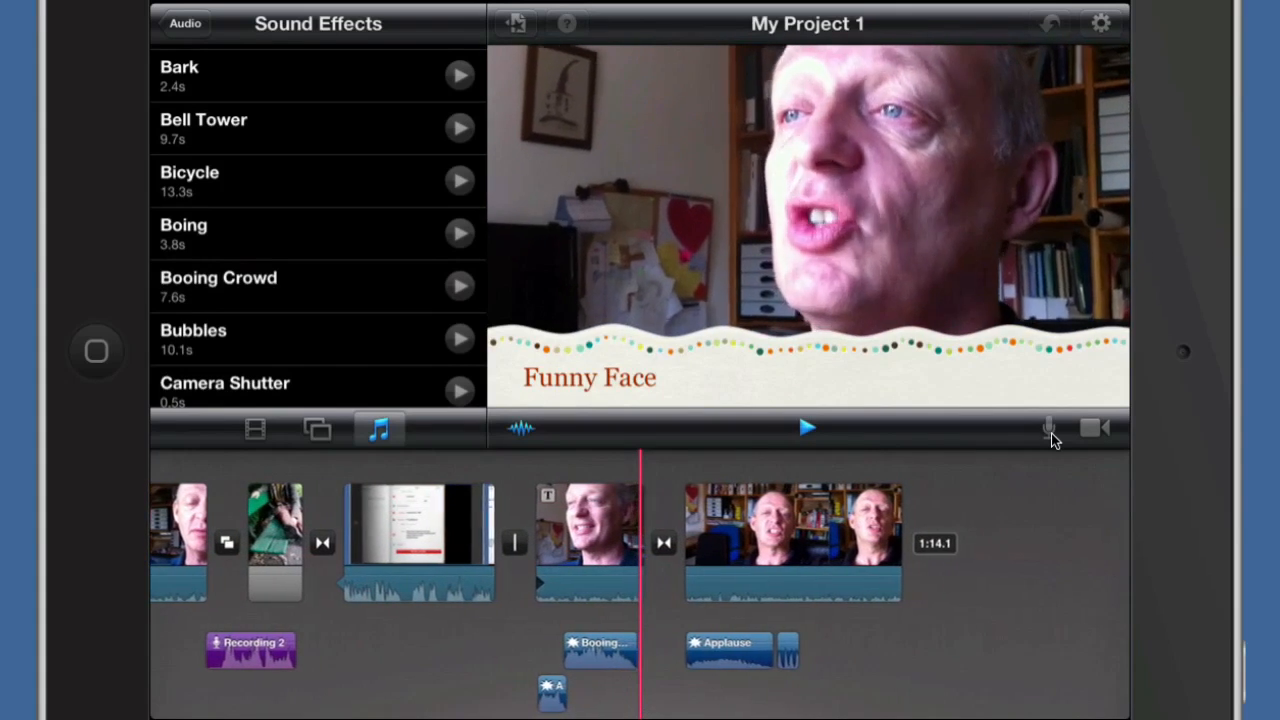
left_click(185, 23)
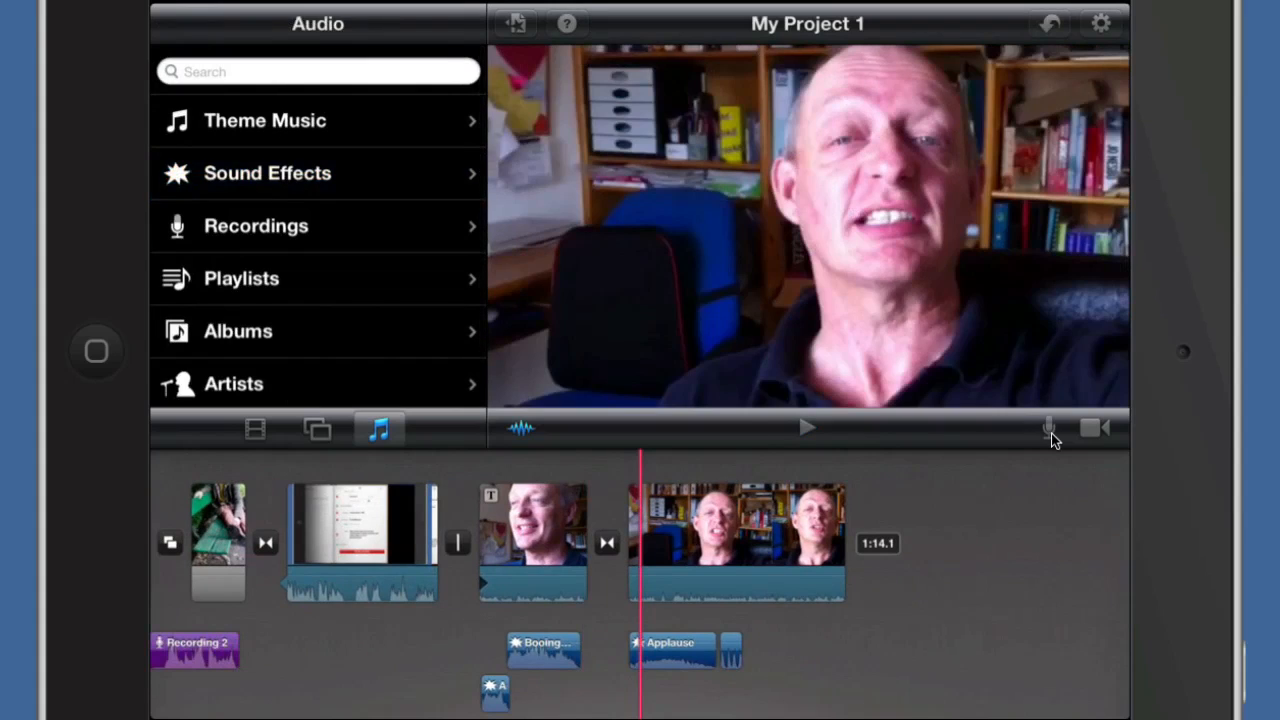
Switch the project theme to News and add the Bright theme track as background music.
left_click(264, 120)
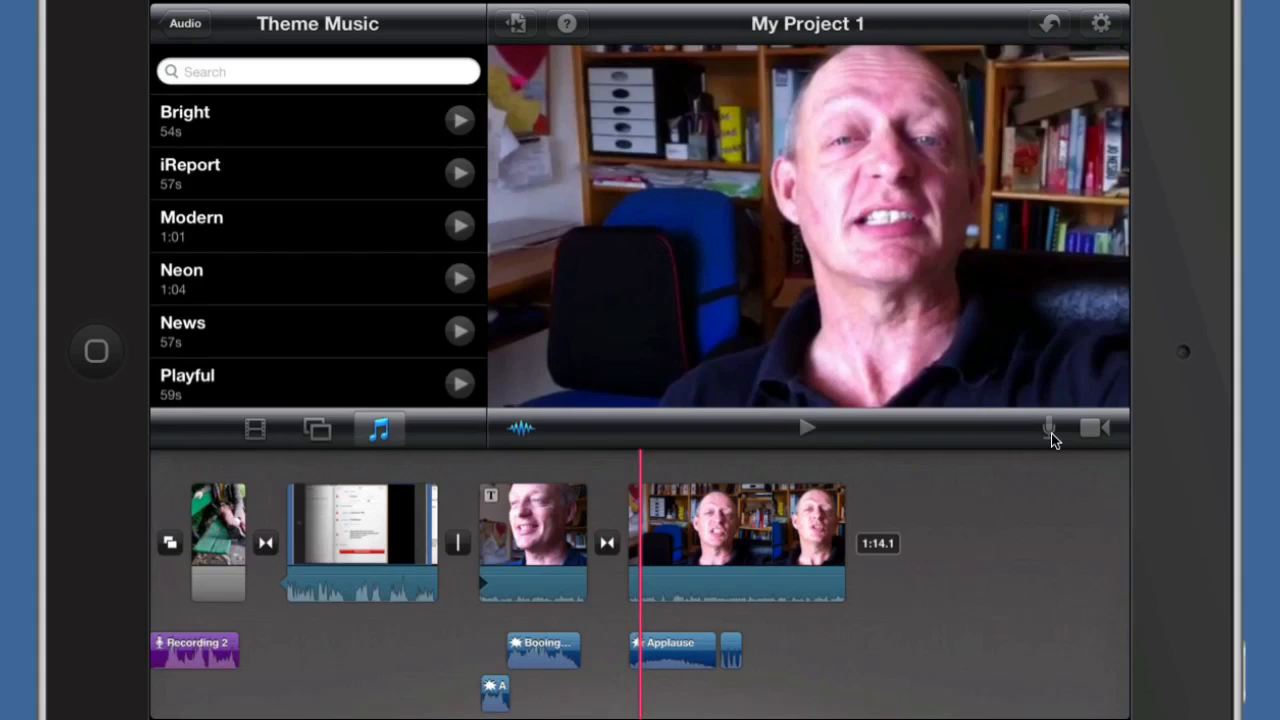
left_click(1099, 23)
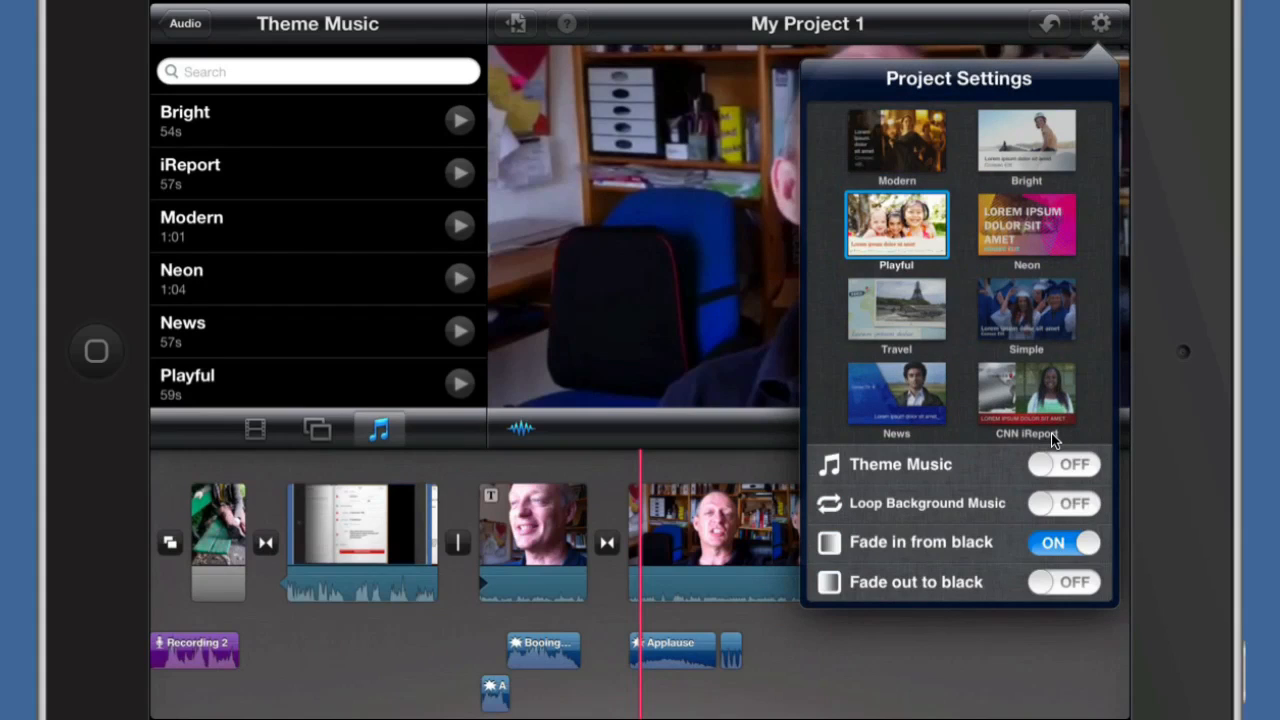
left_click(896, 393)
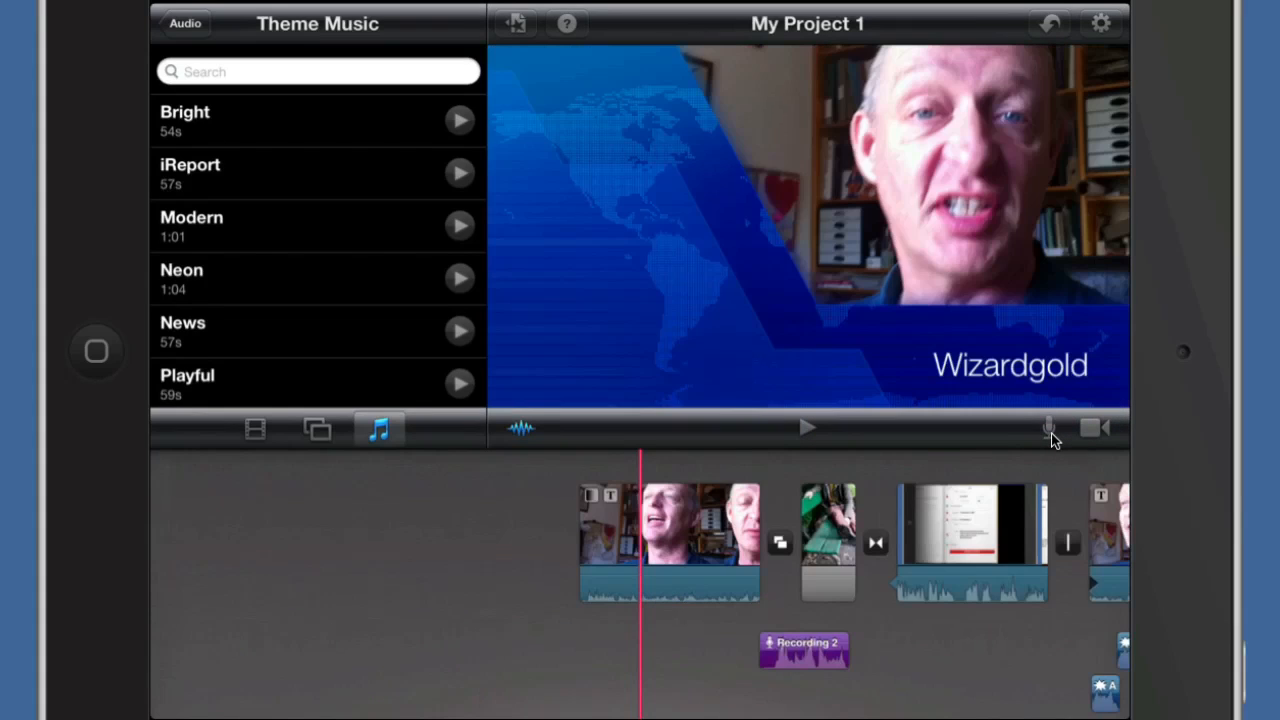
left_click(460, 119)
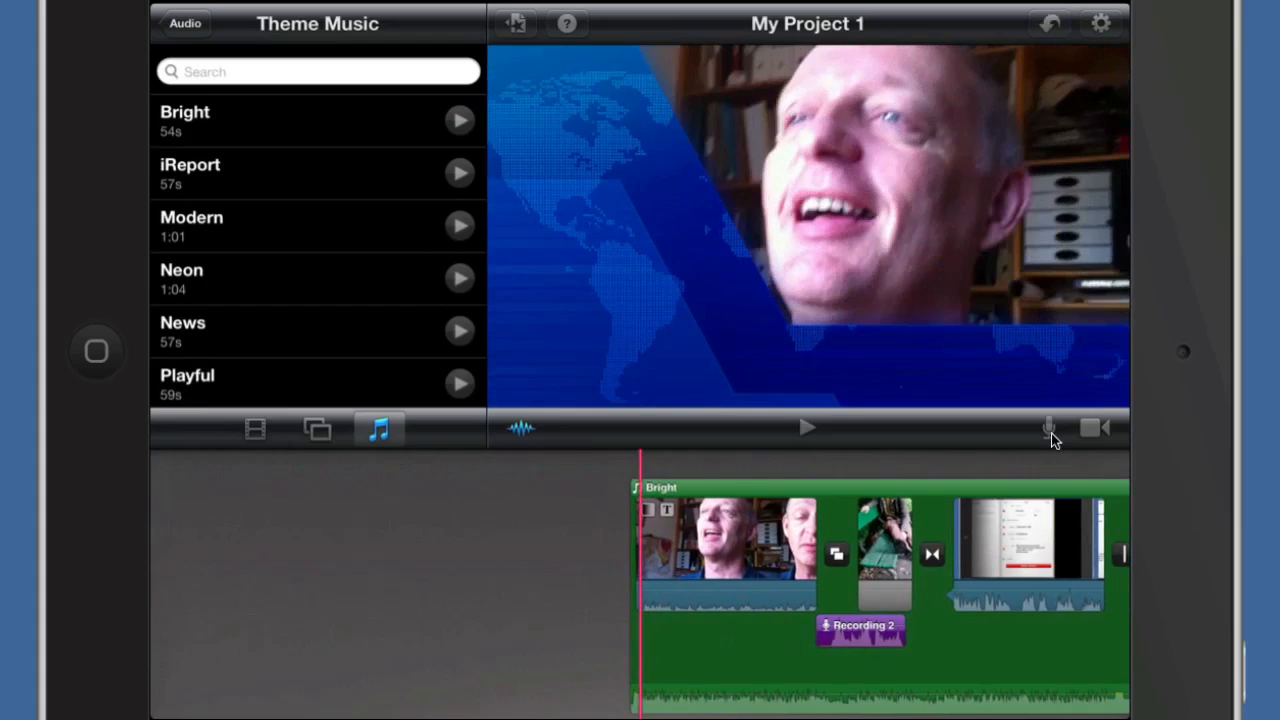
Play and pause the project preview with the Bright theme music.
left_click(807, 428)
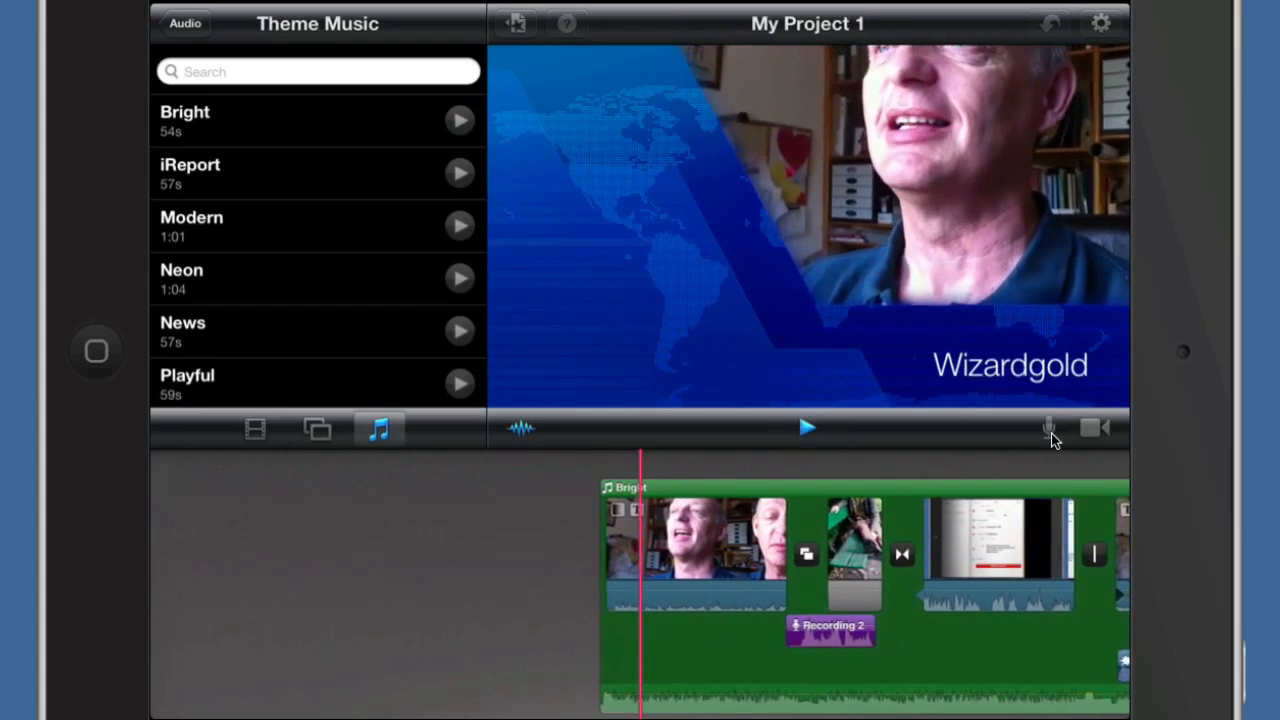
left_click(807, 428)
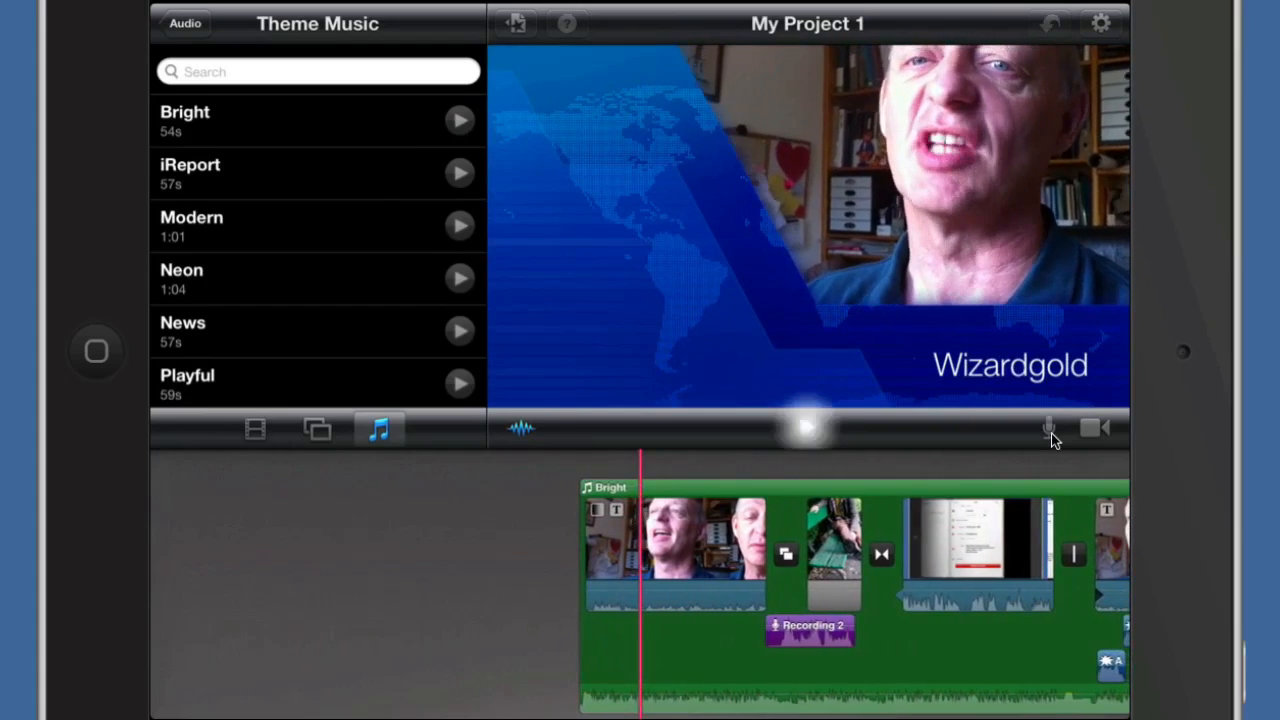
left_click(806, 427)
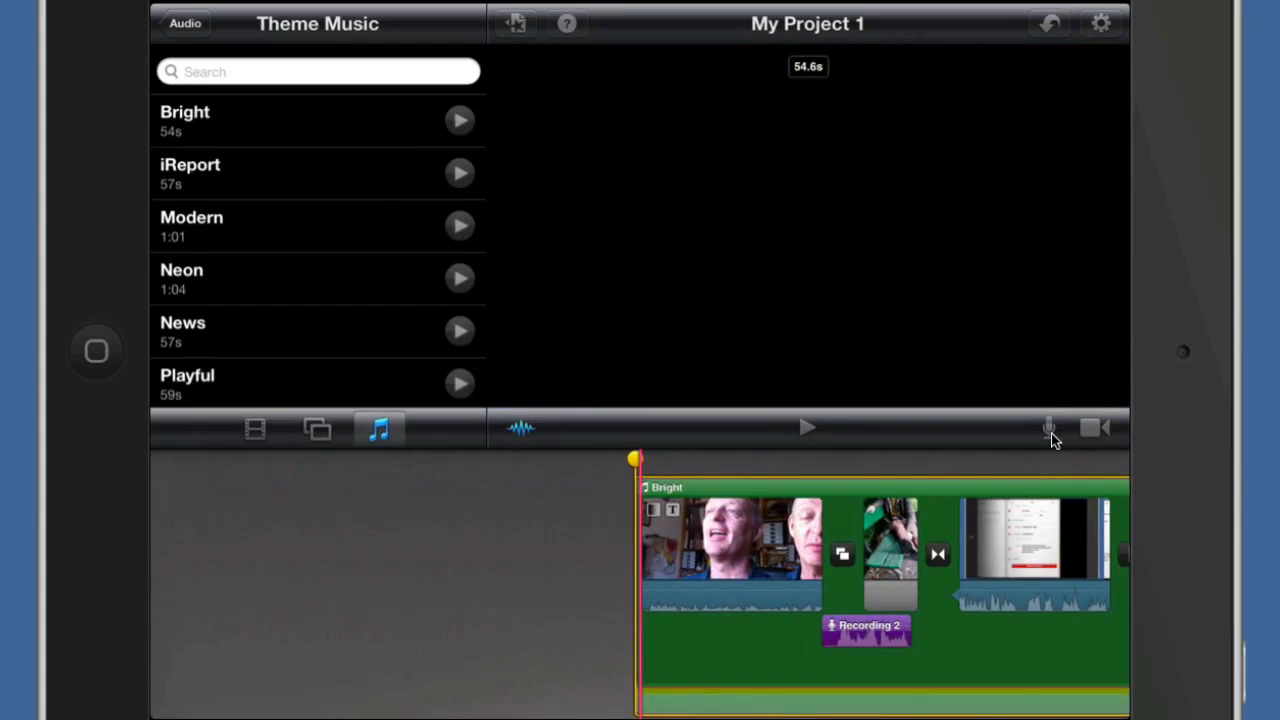
Lower the Bright music volume, replay to check, and open the first clip's settings.
left_click(807, 428)
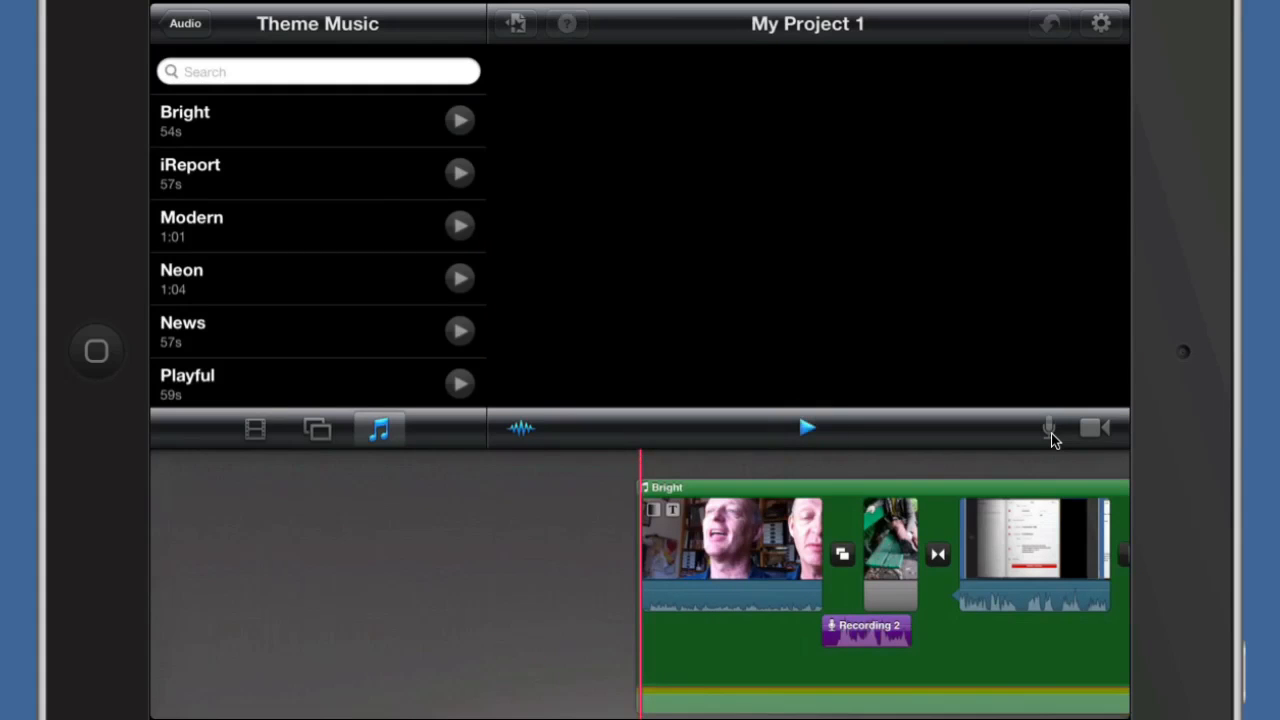
left_click(807, 428)
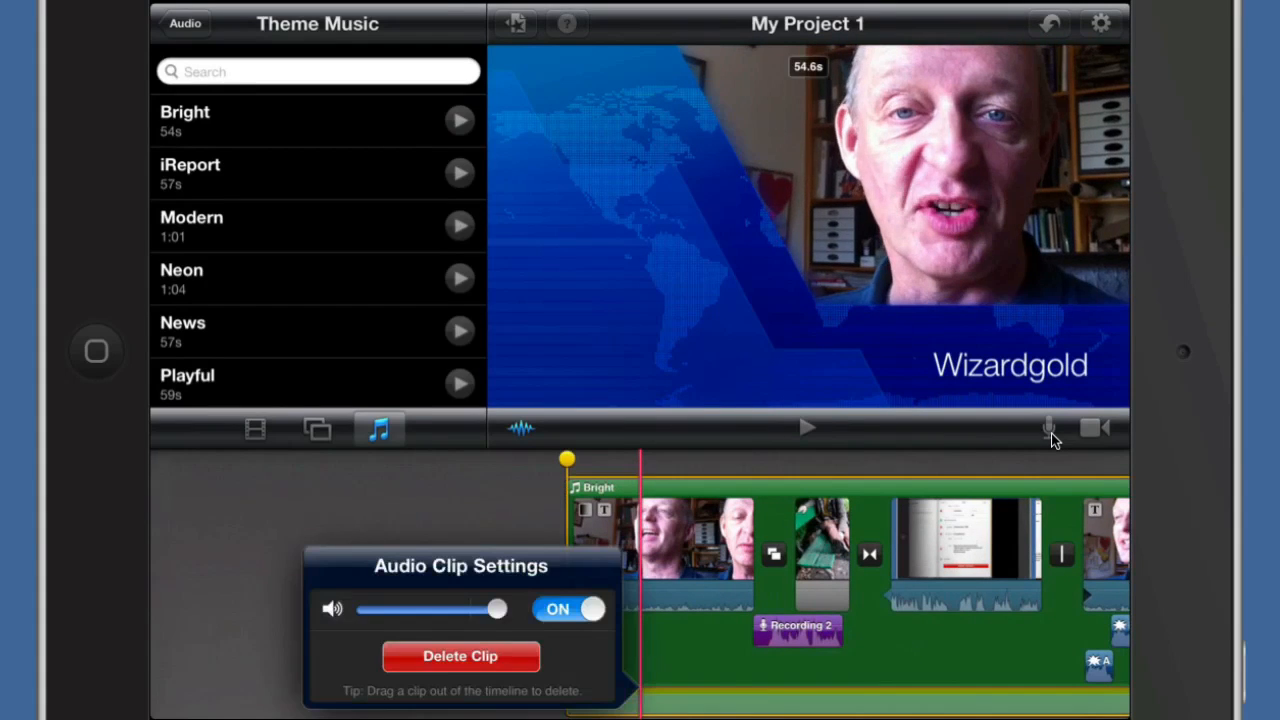
left_click_drag(497, 608, 473, 608)
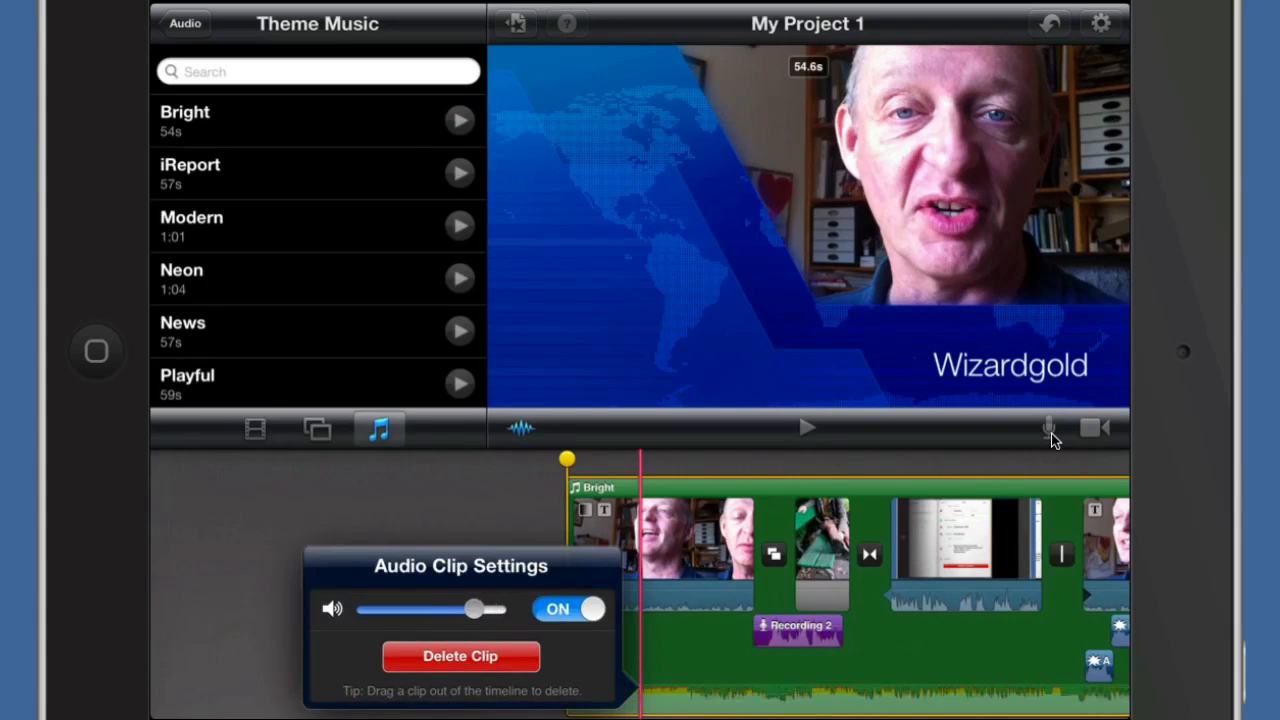
left_click_drag(475, 609, 462, 609)
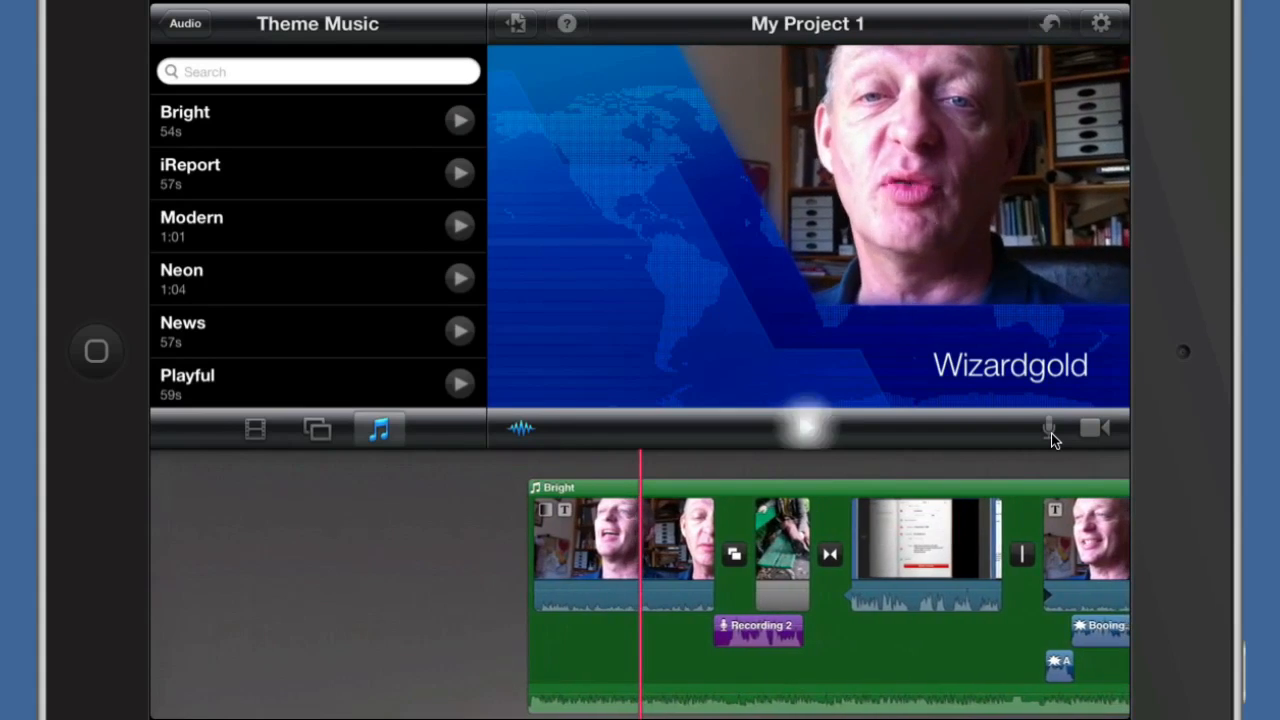
left_click(807, 427)
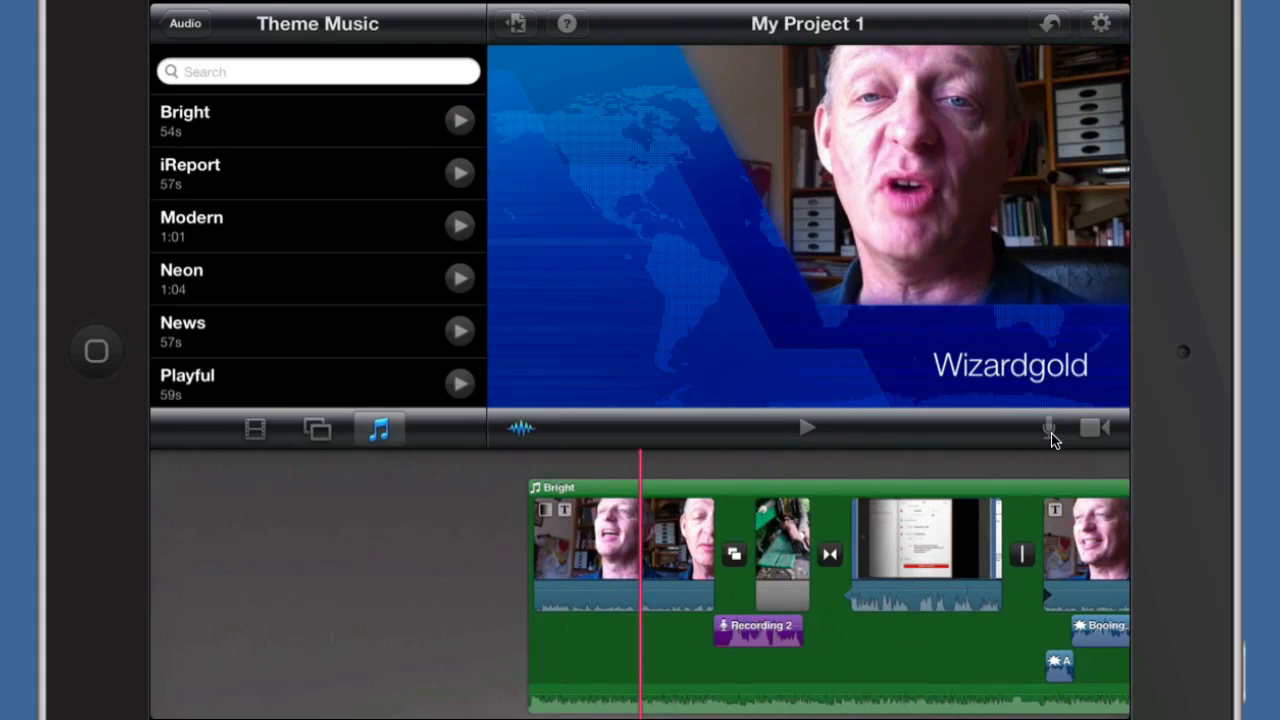
left_click(580, 540)
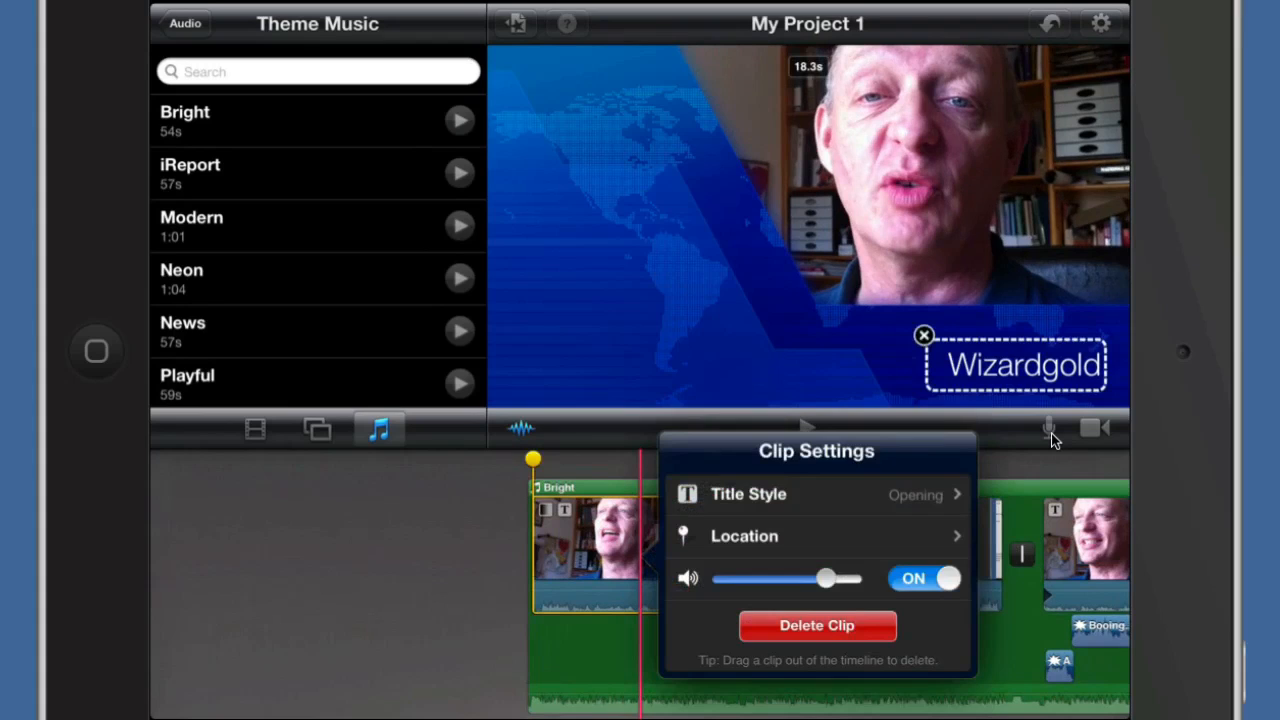
Turn Loop Background Music on, then delete the Bright theme music clip.
left_click_drag(825, 578, 840, 578)
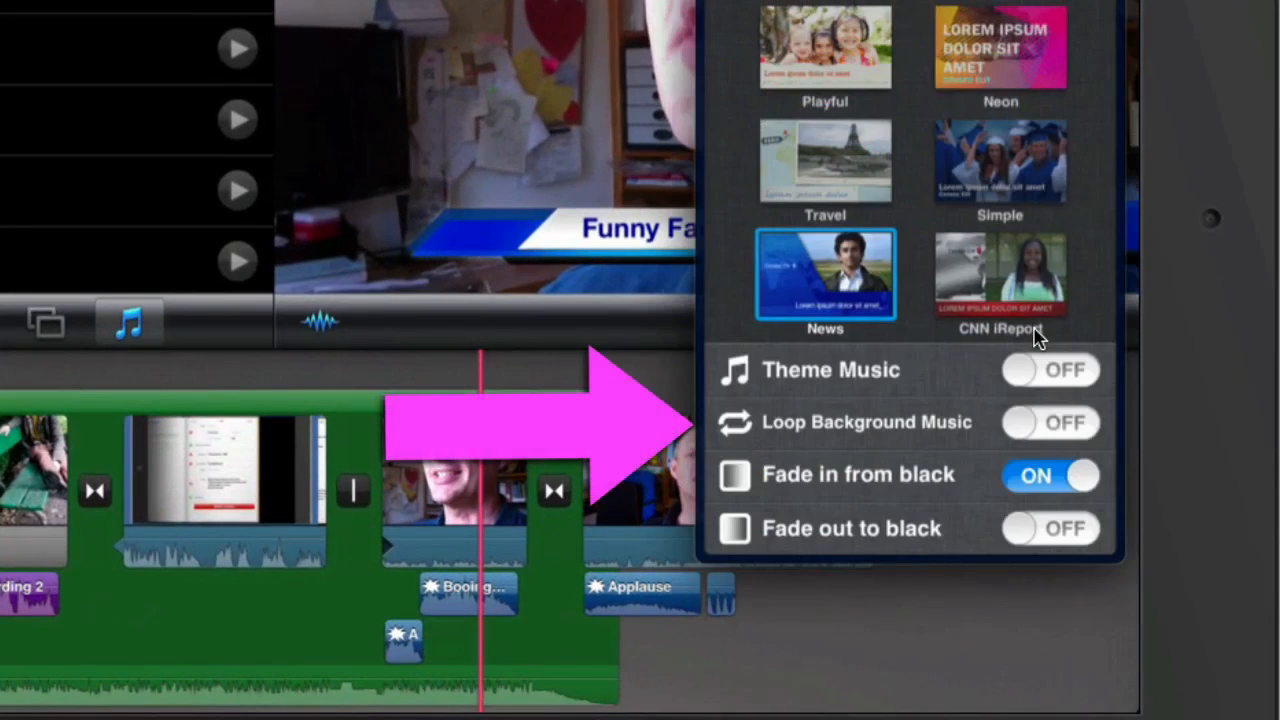
left_click(1051, 422)
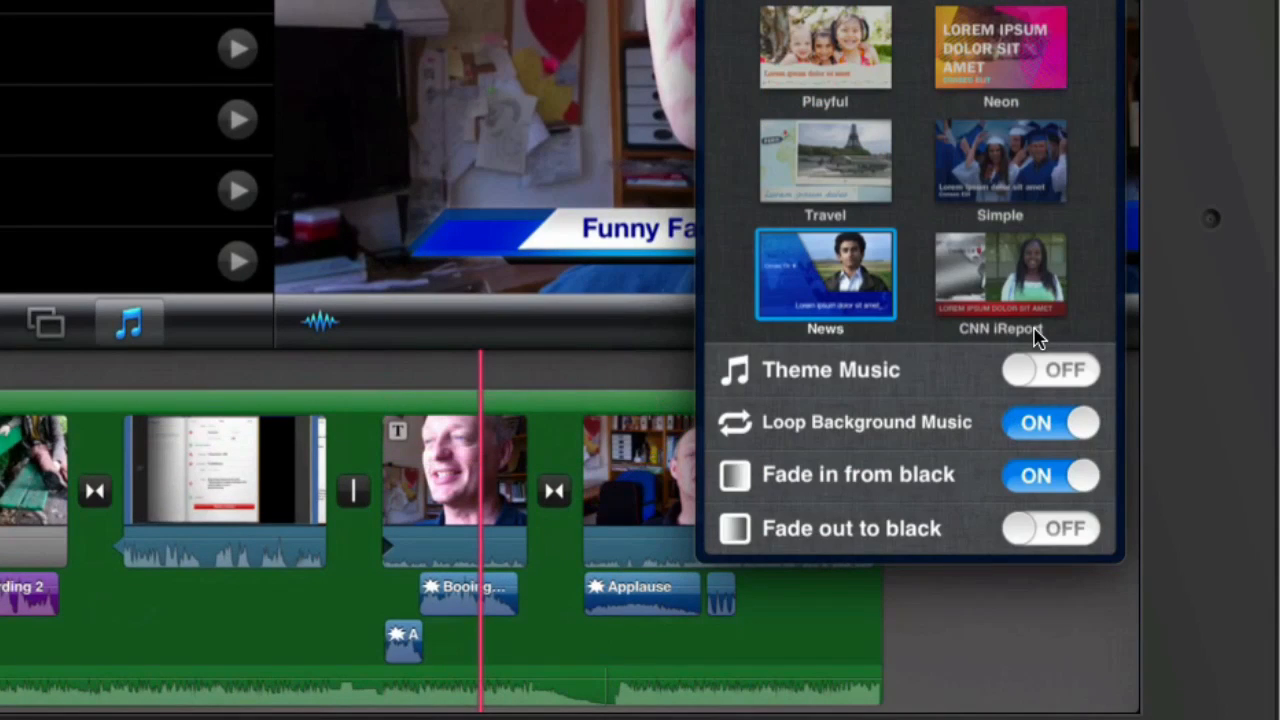
left_click(1050, 370)
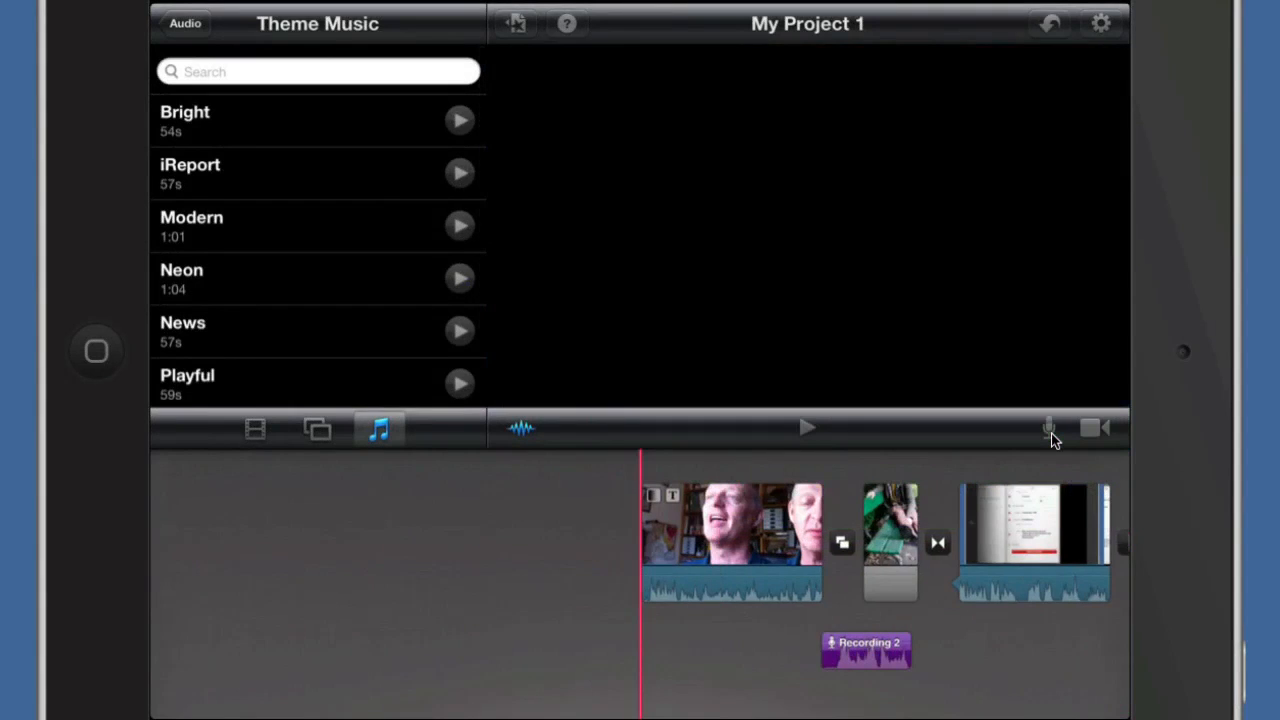
Browse Albums to Diamond Dogs, add Rebel, Rebel beneath the clips, and preview.
left_click(185, 23)
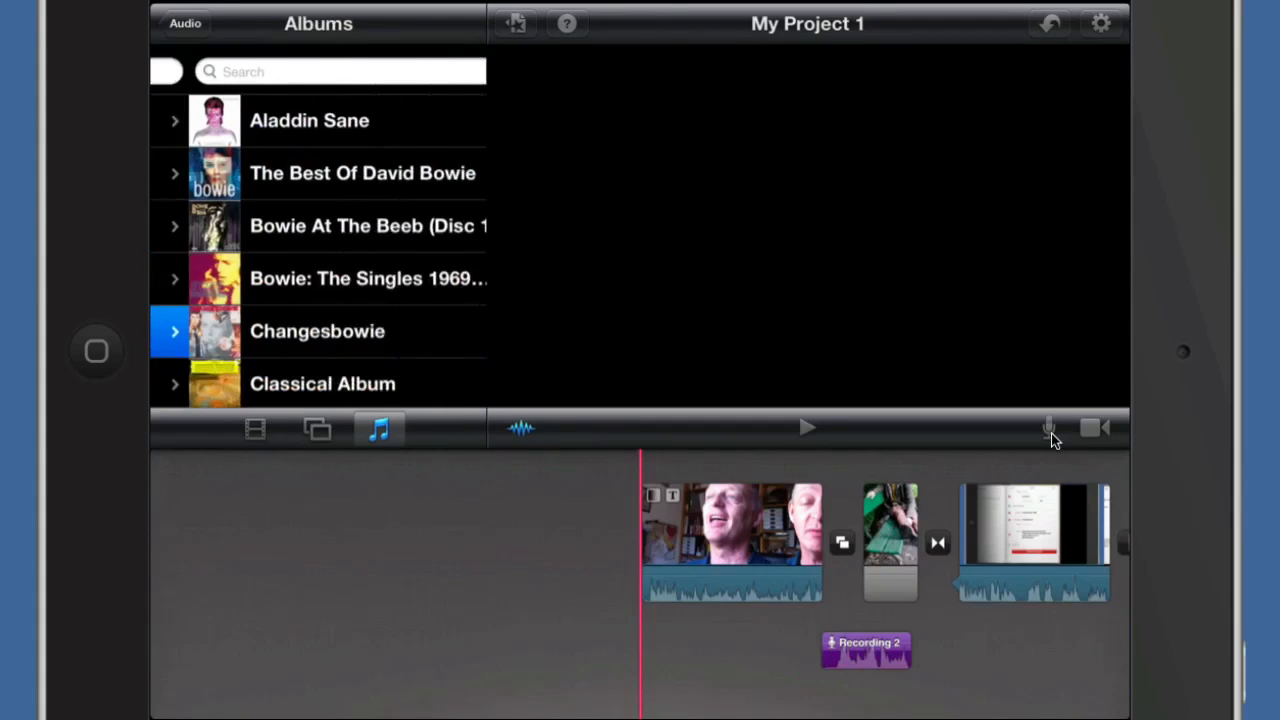
left_click(300, 331)
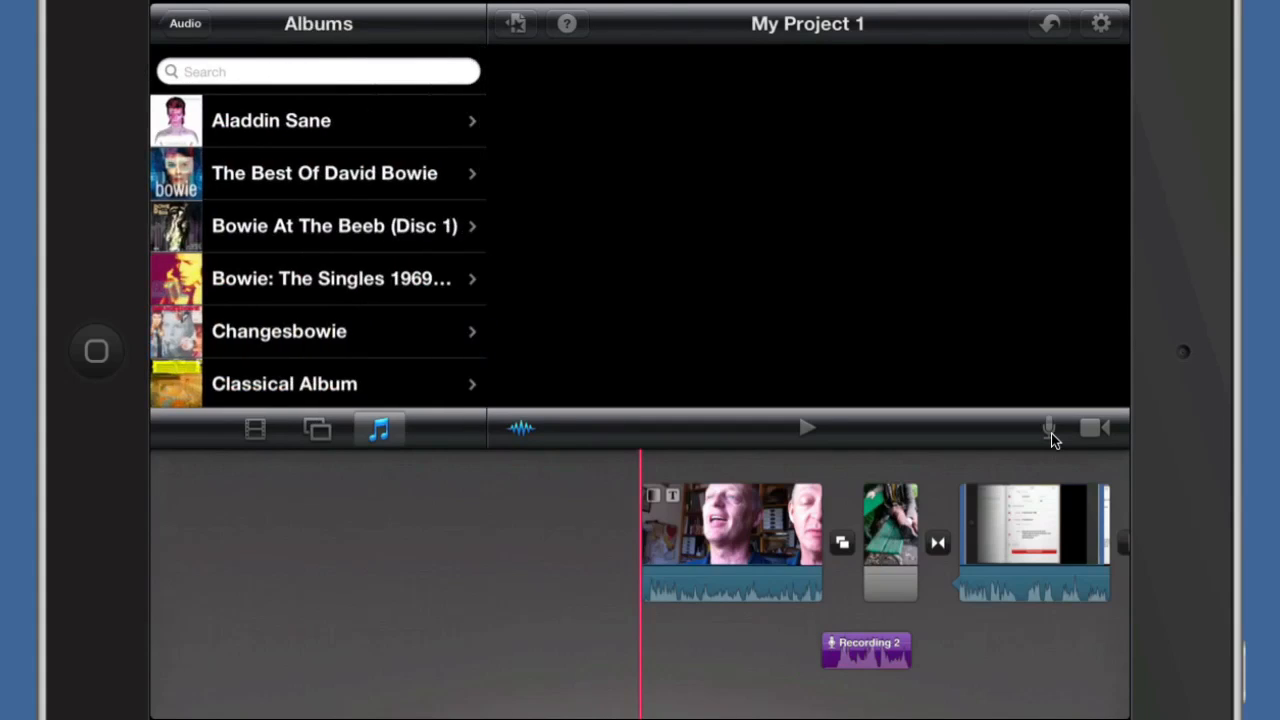
scroll("down", 3)
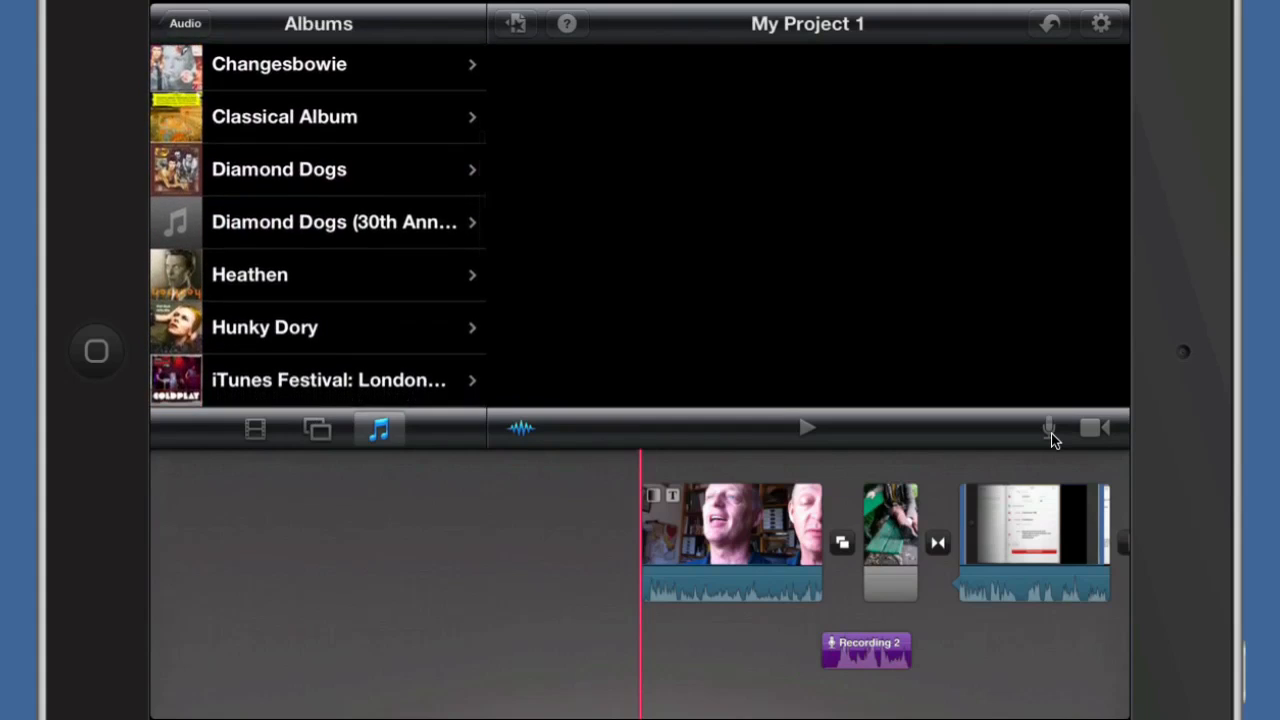
left_click(278, 169)
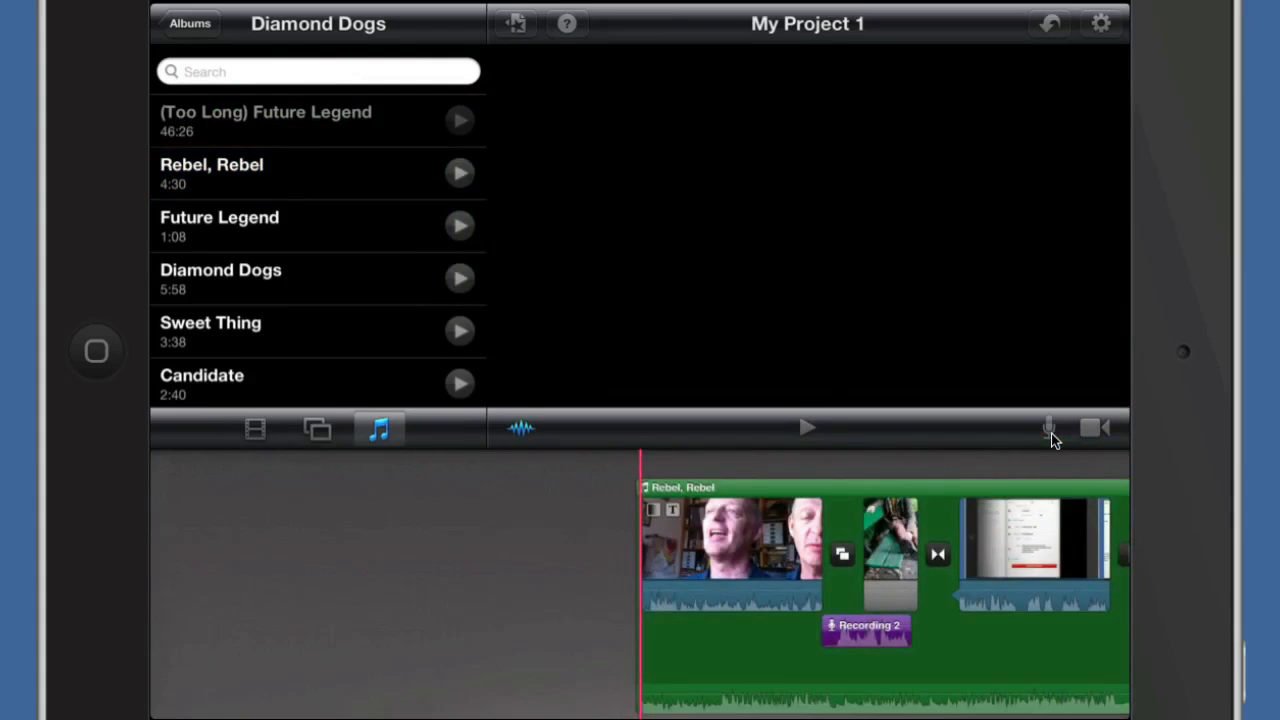
left_click(807, 428)
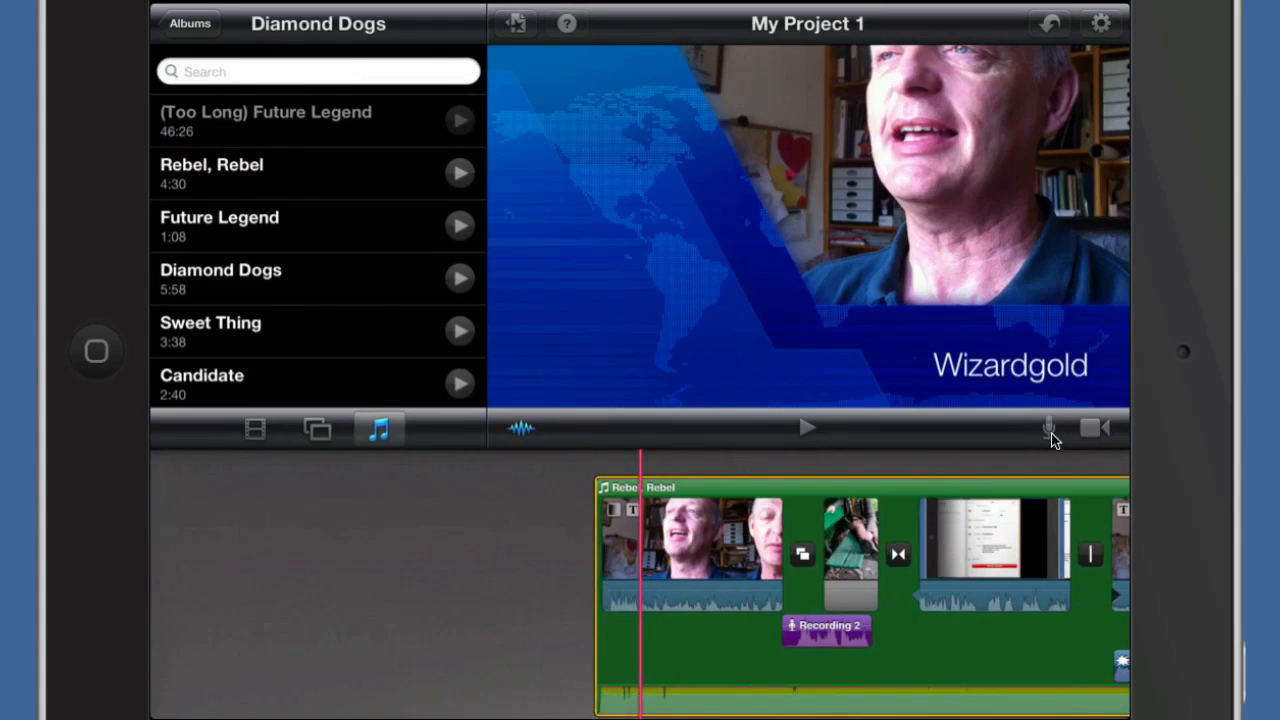
left_click(807, 428)
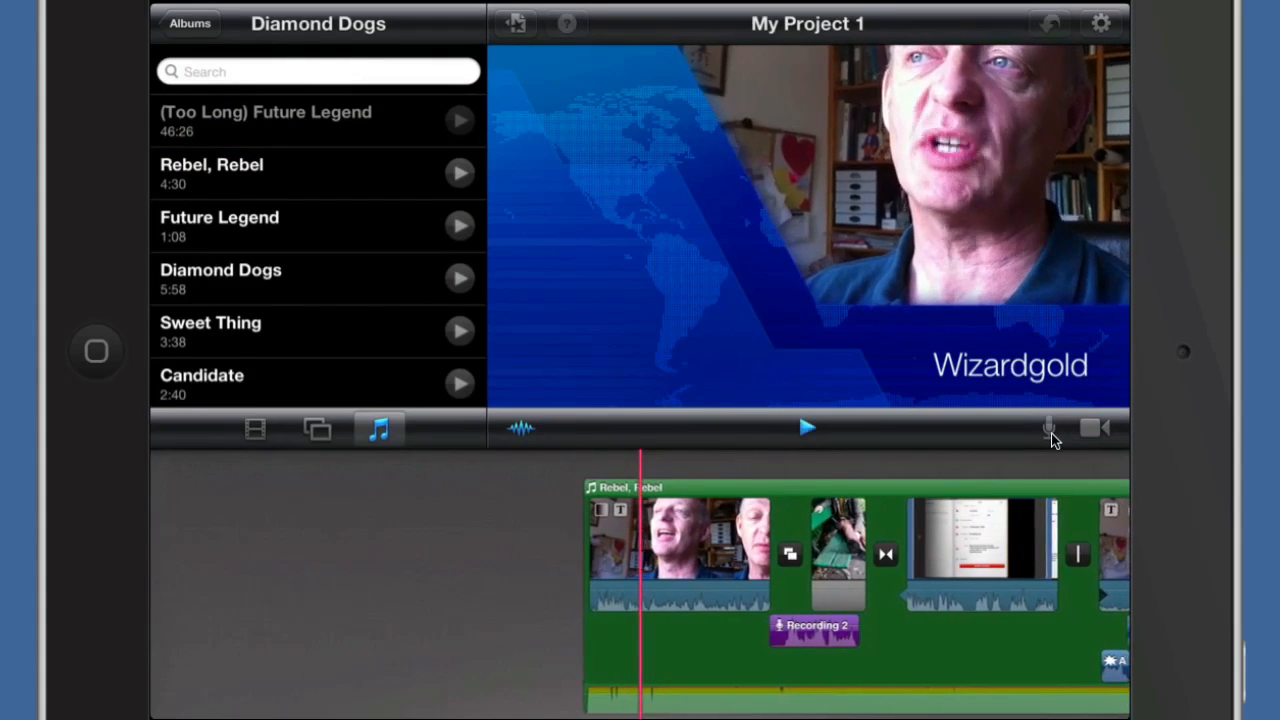